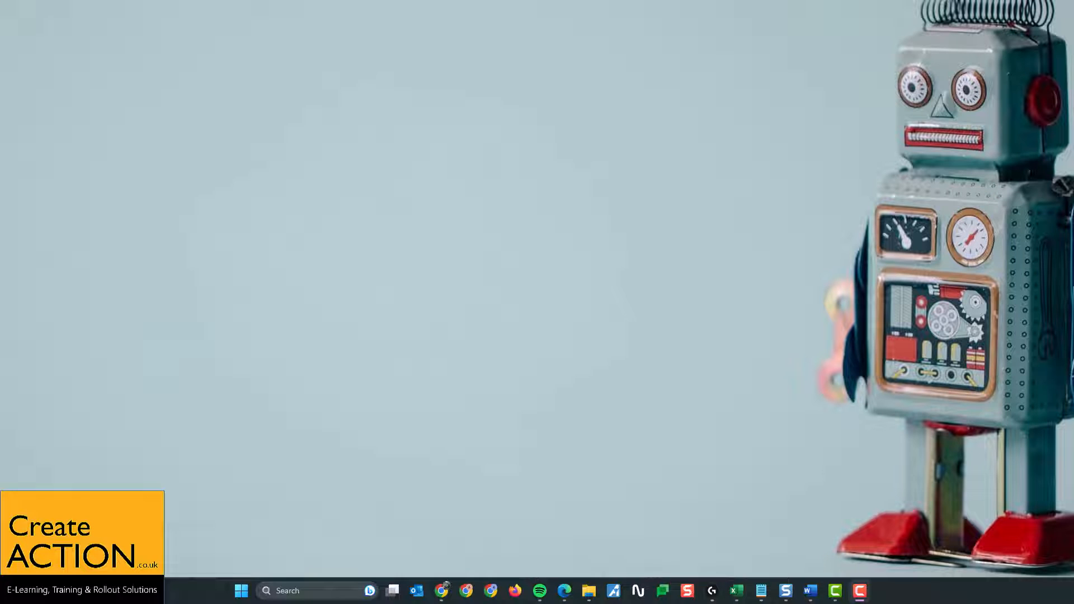
Search the Start menu for "power" to find PowerPoint.
left_click(241, 591)
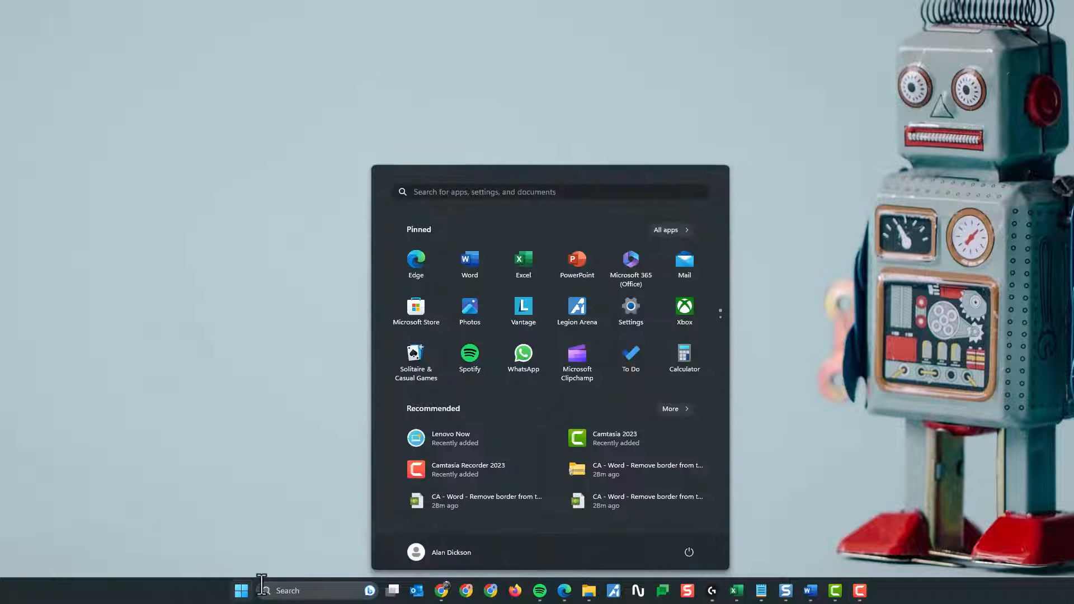
type("power")
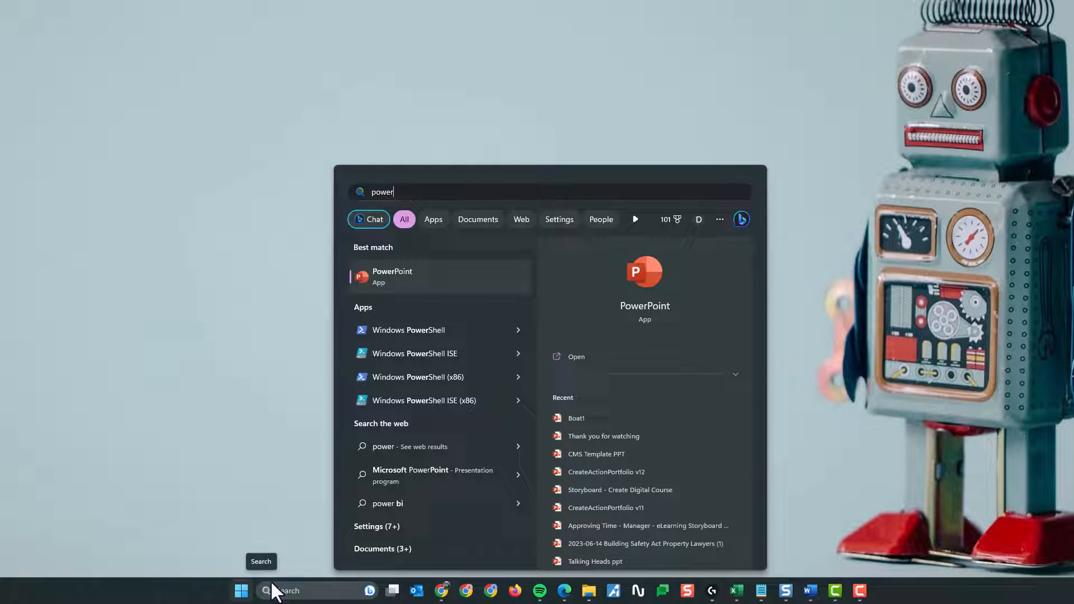
mouse_move(459, 294)
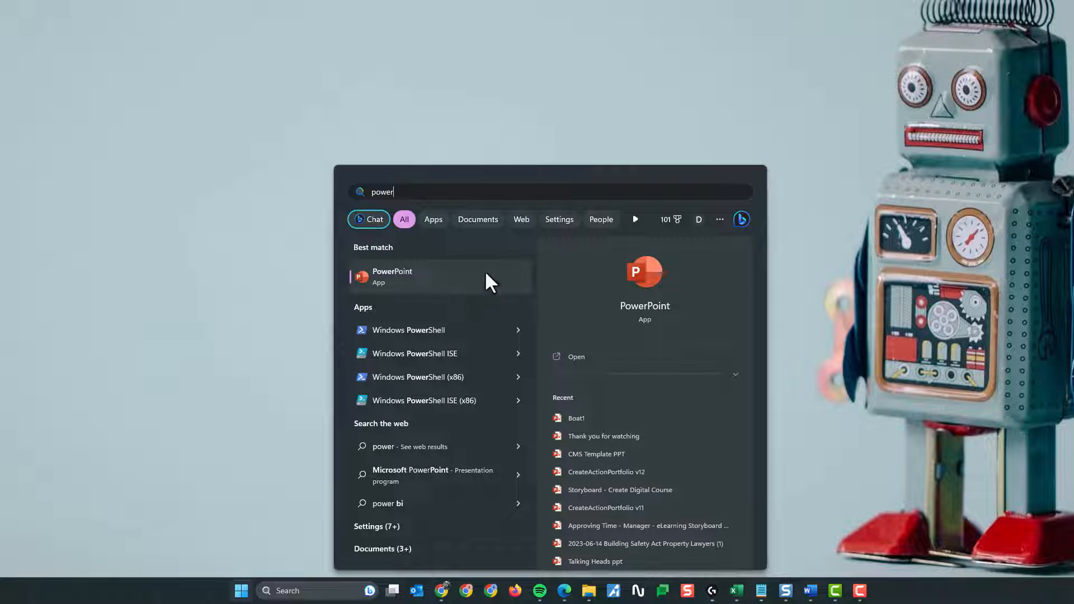
Launch PowerPoint and start a blank presentation.
left_click(415, 277)
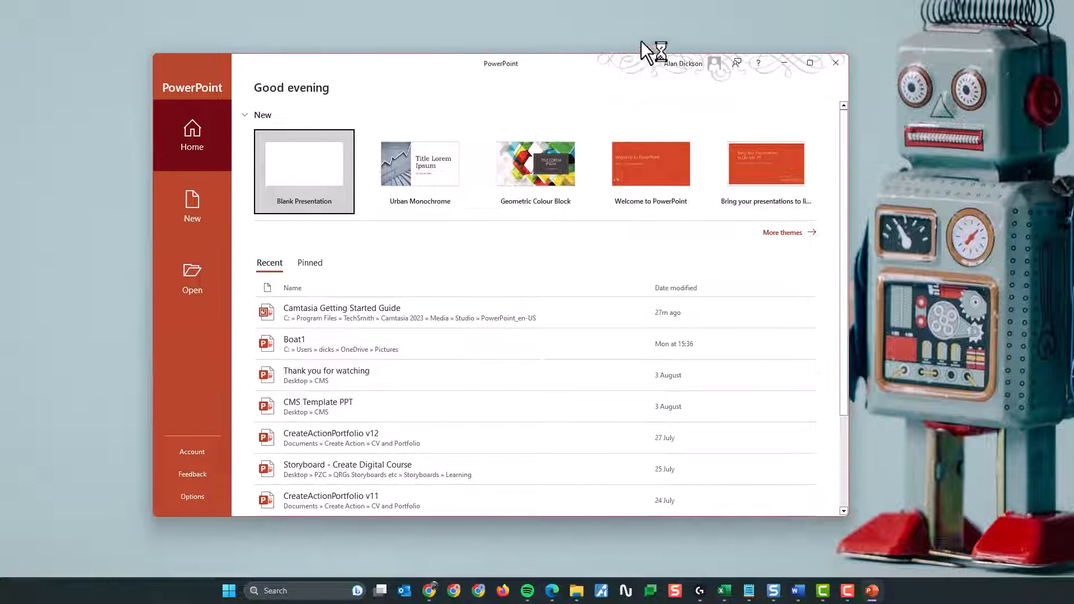
left_click(304, 172)
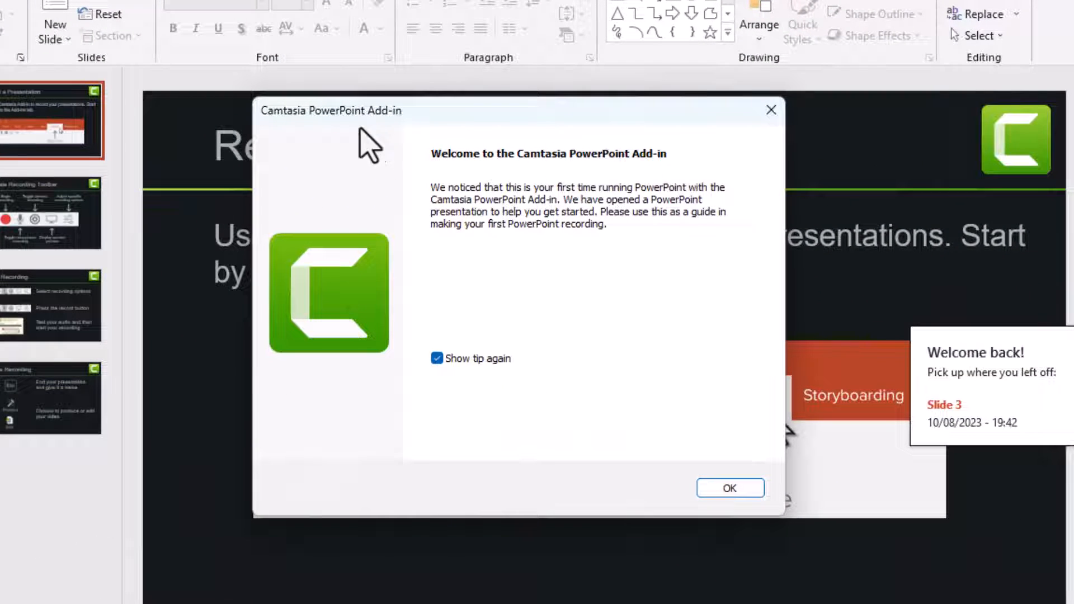
mouse_move(649, 381)
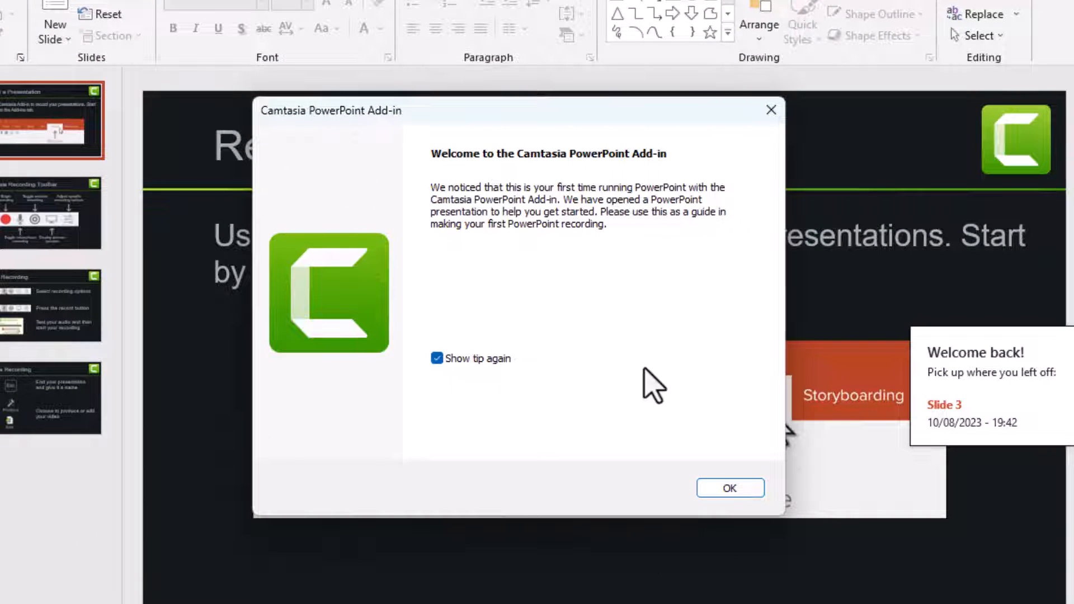
mouse_move(780, 140)
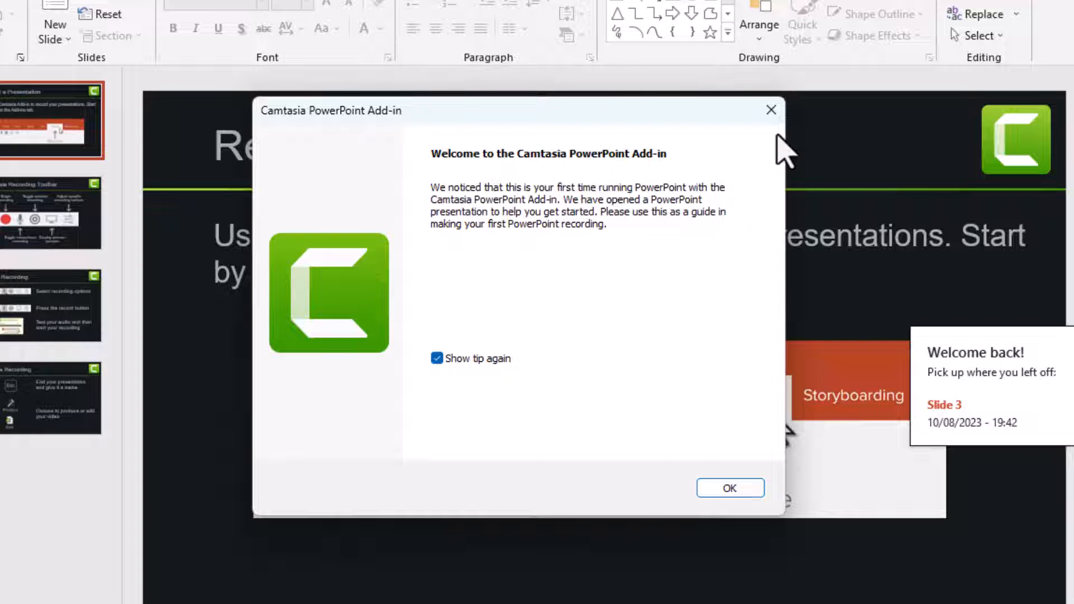
Close the Camtasia PowerPoint Add-in welcome dialog.
left_click(731, 488)
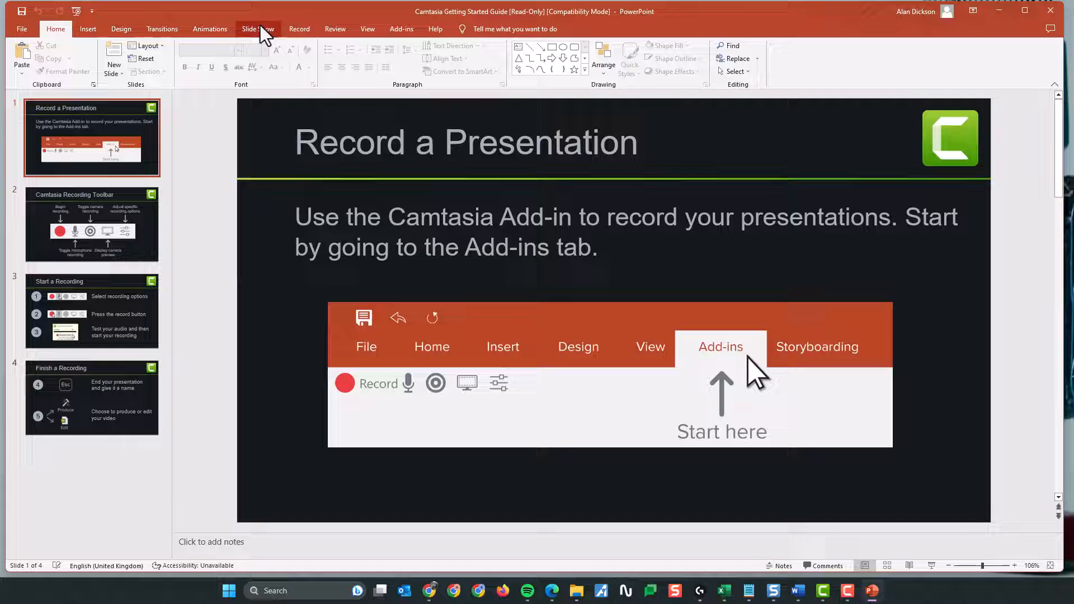
mouse_move(253, 10)
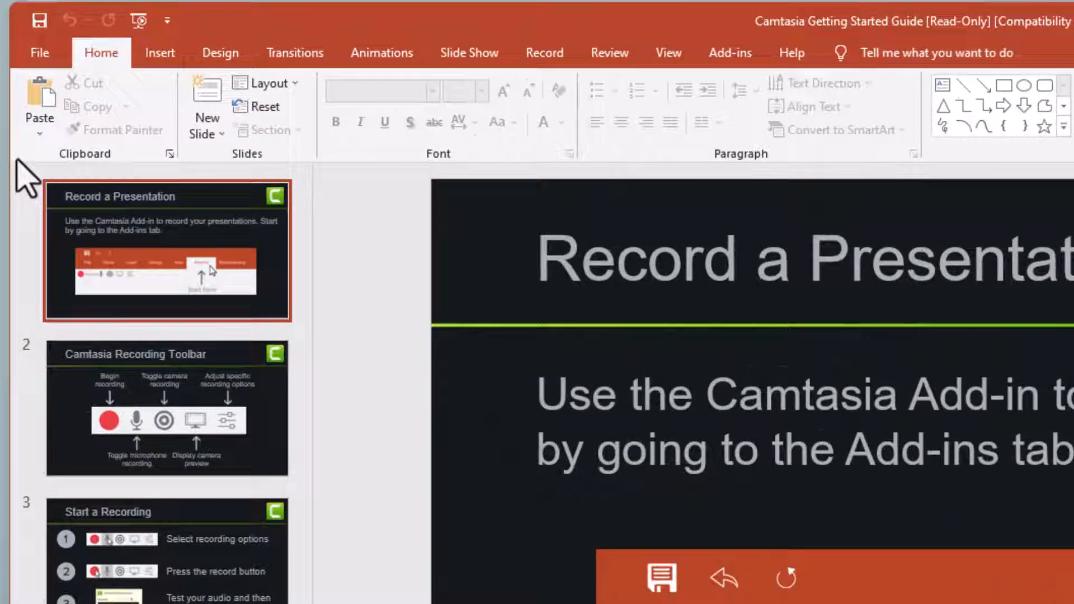
Open PowerPoint Options from the File backstage.
left_click(37, 53)
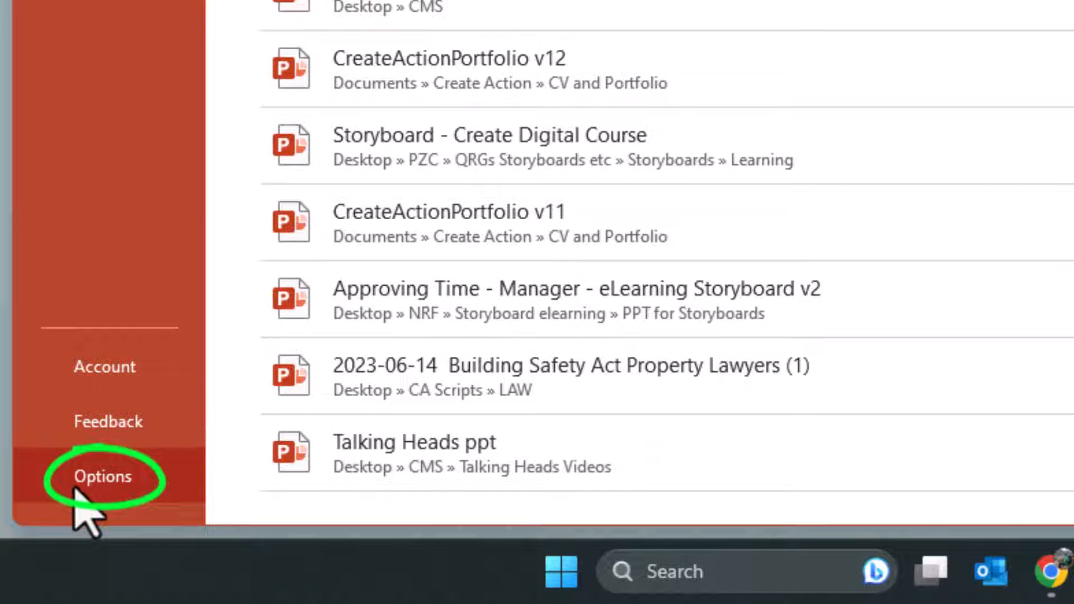
left_click(104, 477)
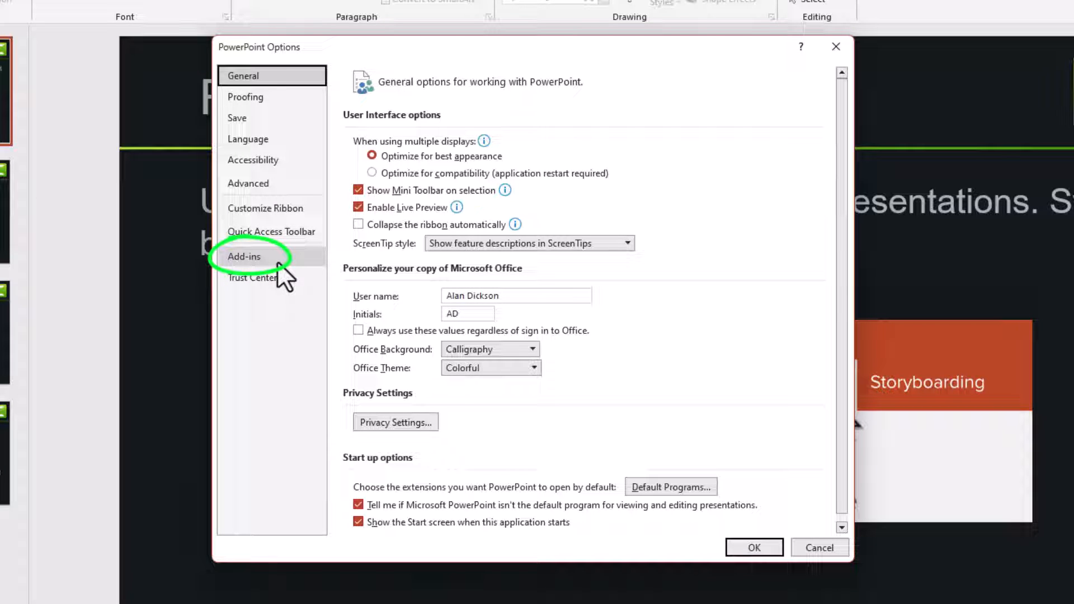
Show the Add-ins page and choose COM Add-ins in the Manage dropdown.
left_click(244, 256)
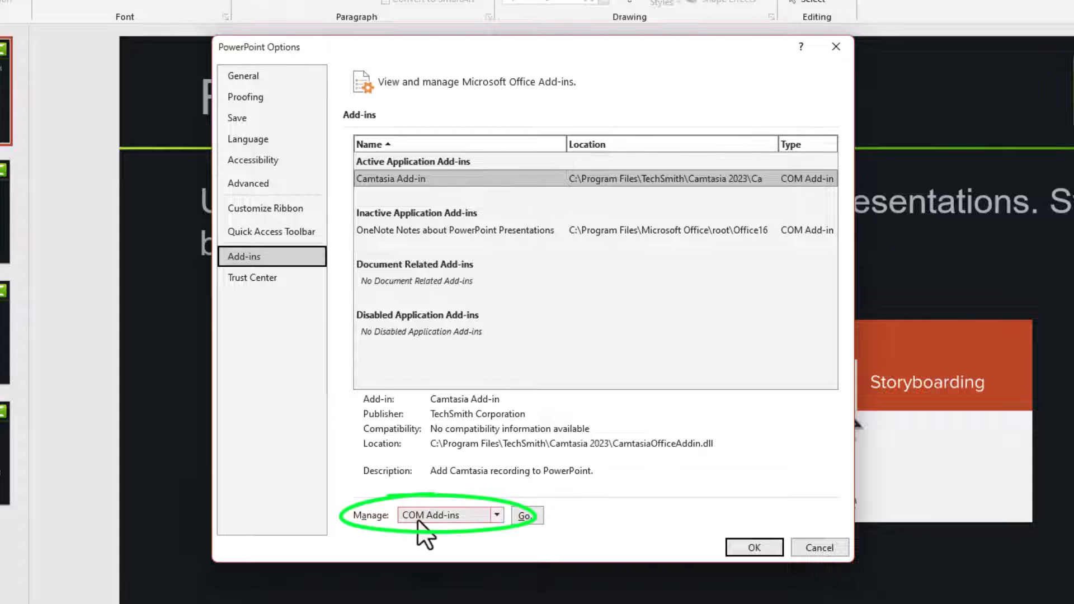
left_click(497, 514)
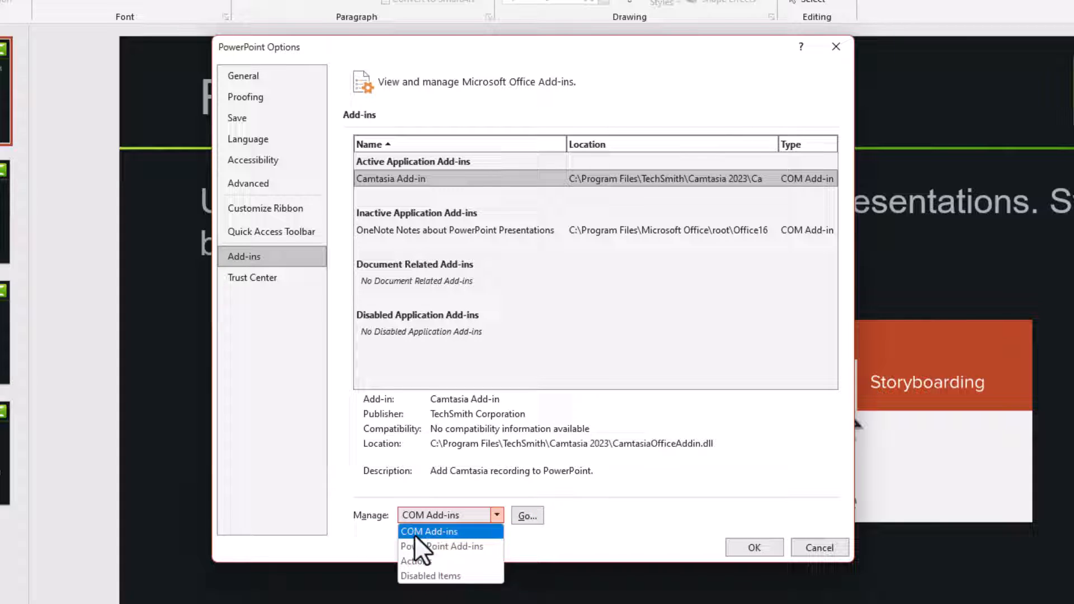
left_click(429, 531)
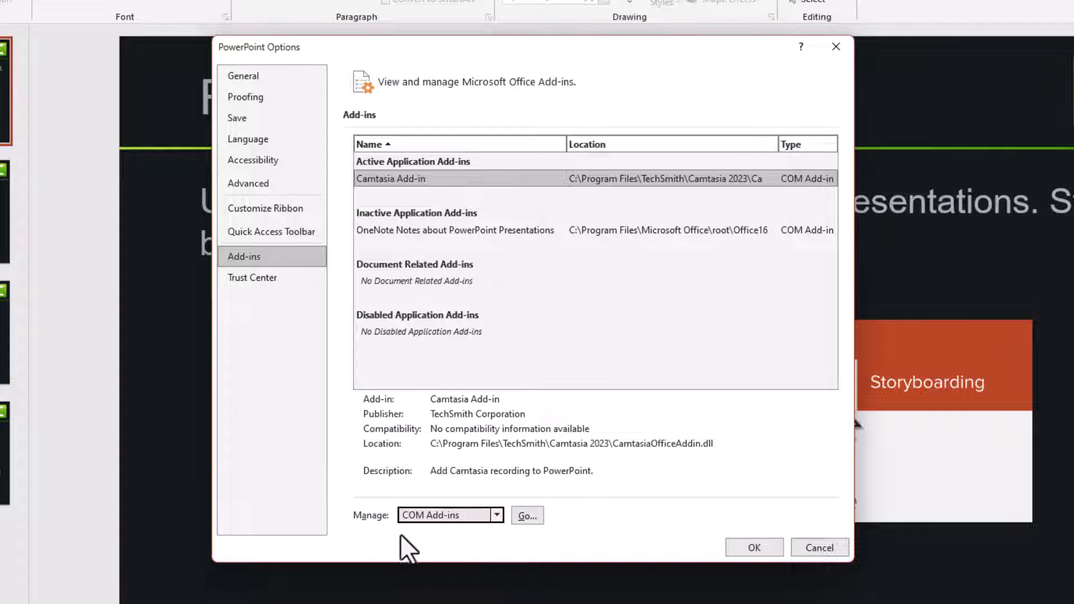
Untick Camtasia Add-in in the COM Add-ins dialog.
left_click(527, 515)
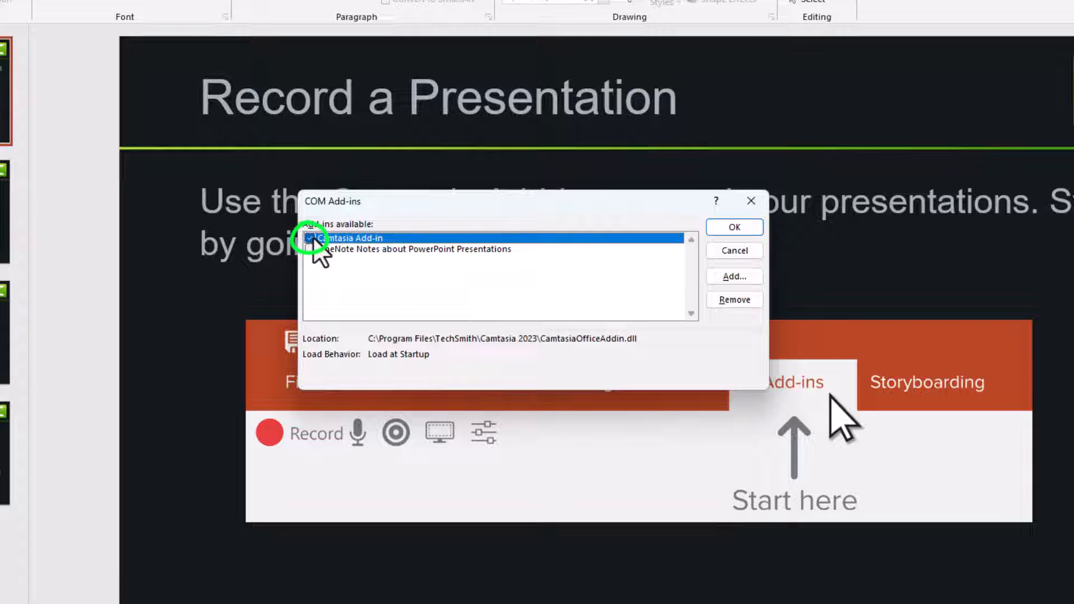
left_click(310, 238)
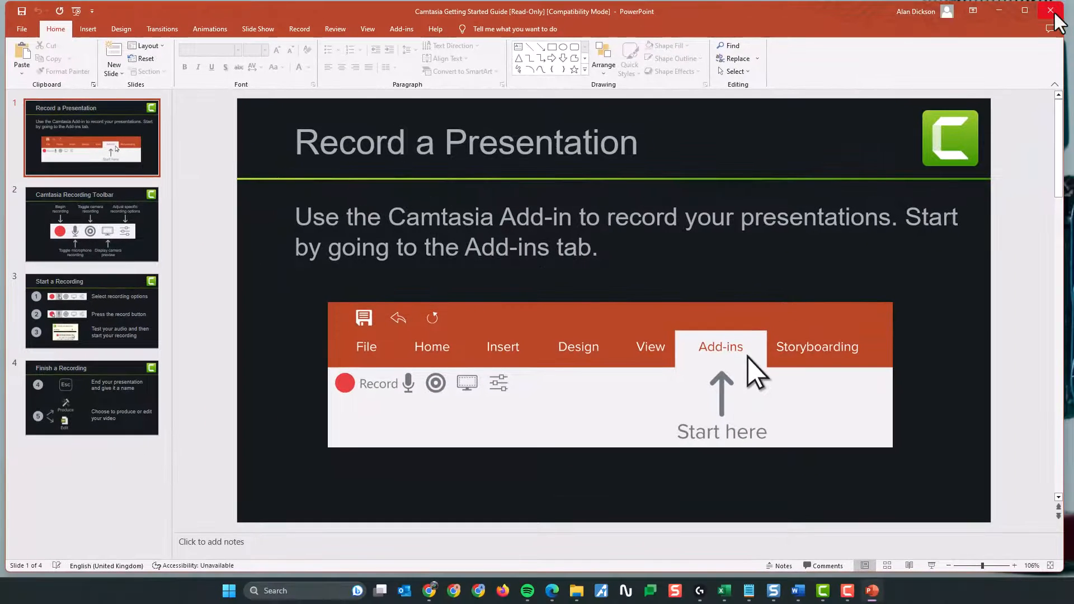
Close PowerPoint and relaunch it by searching "po" in Start.
left_click(1050, 12)
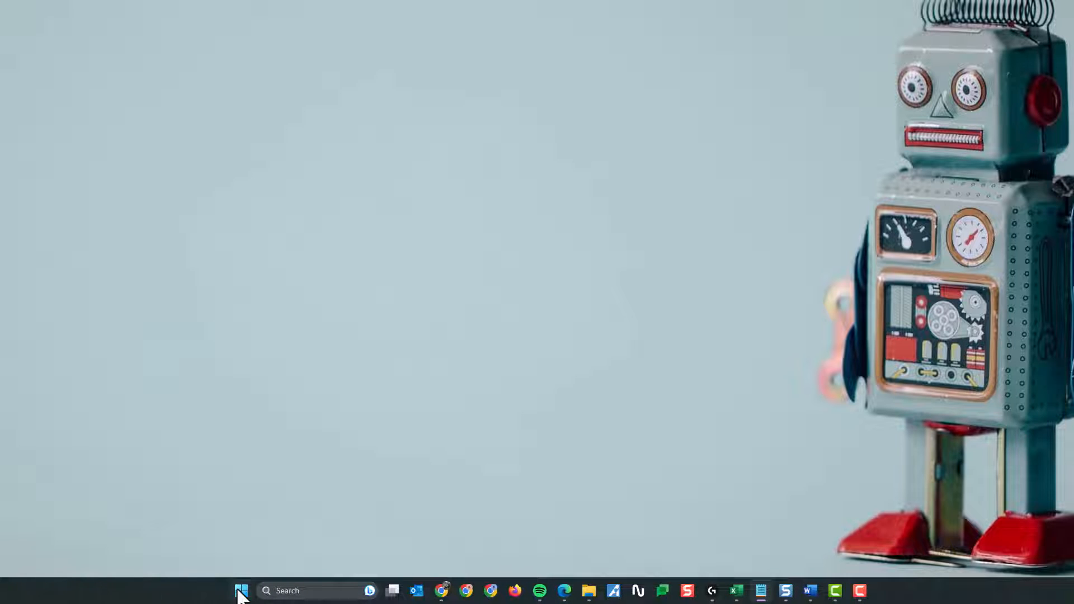
type("po")
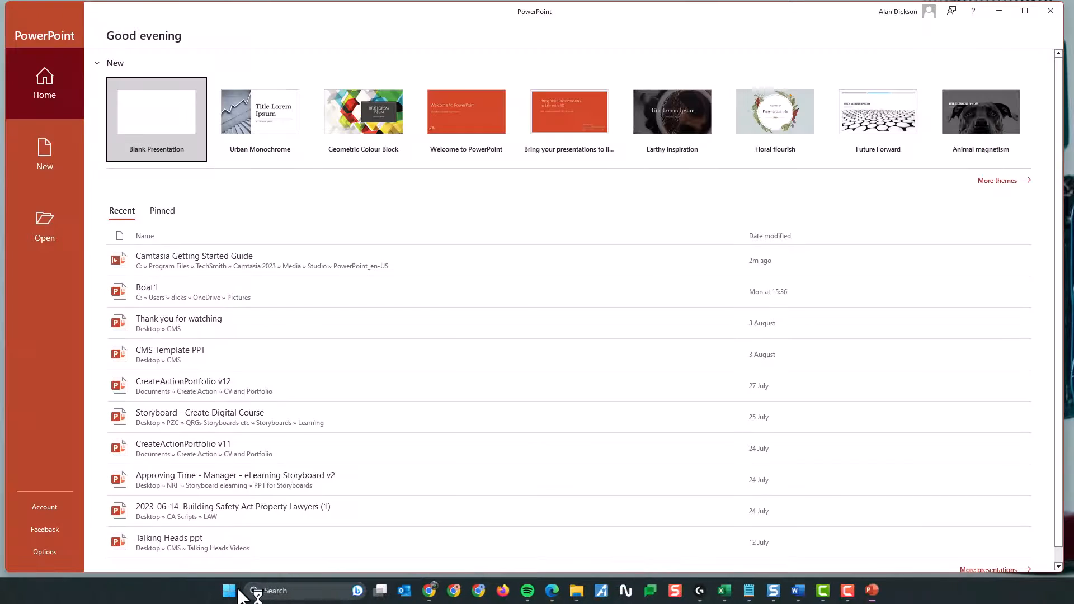
Open a blank presentation, confirming no Camtasia welcome message appears.
left_click(157, 114)
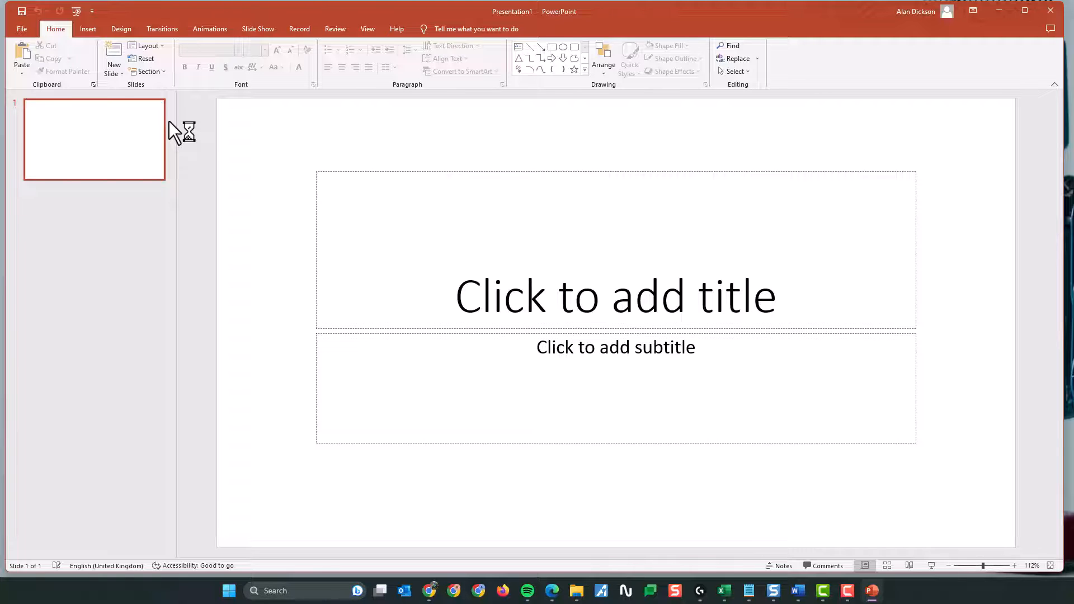
mouse_move(226, 155)
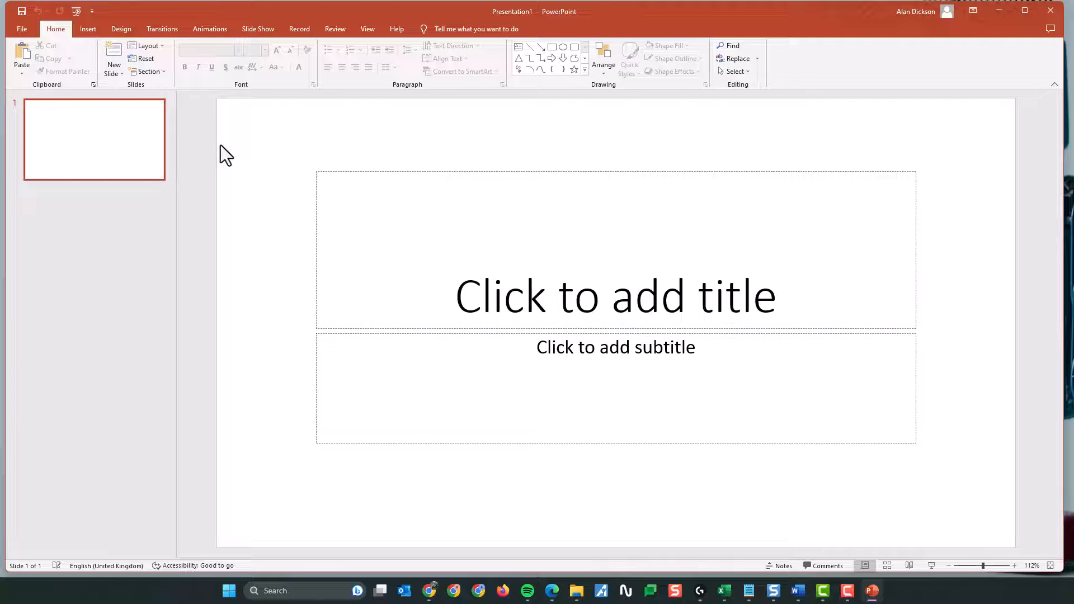